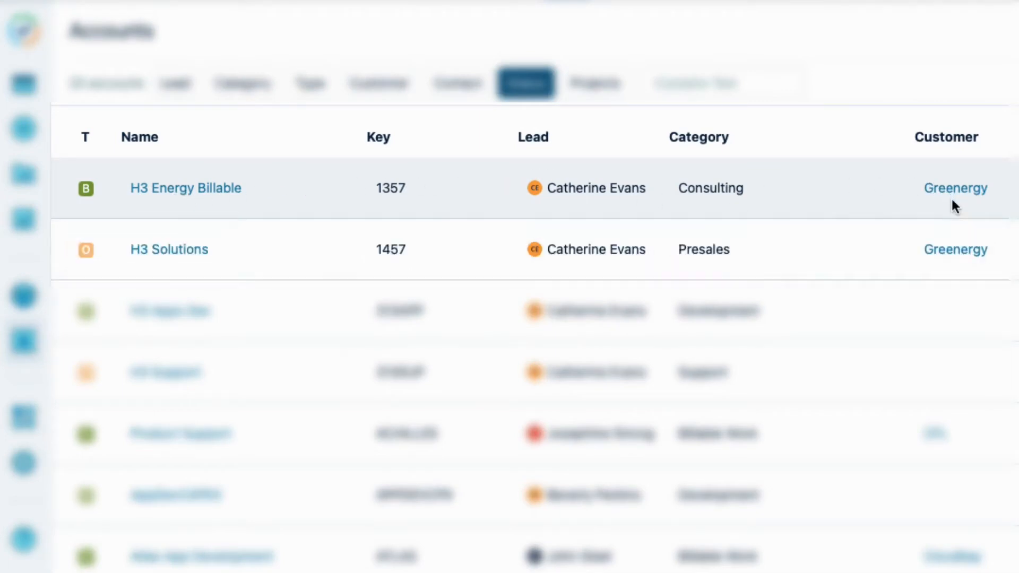
pyautogui.moveTo(180, 266)
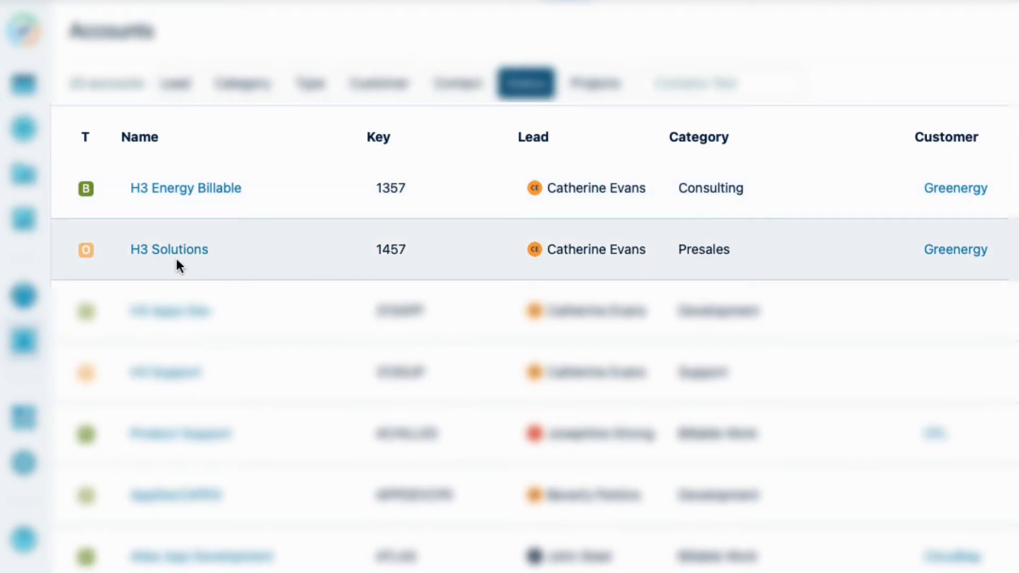
pyautogui.moveTo(719, 269)
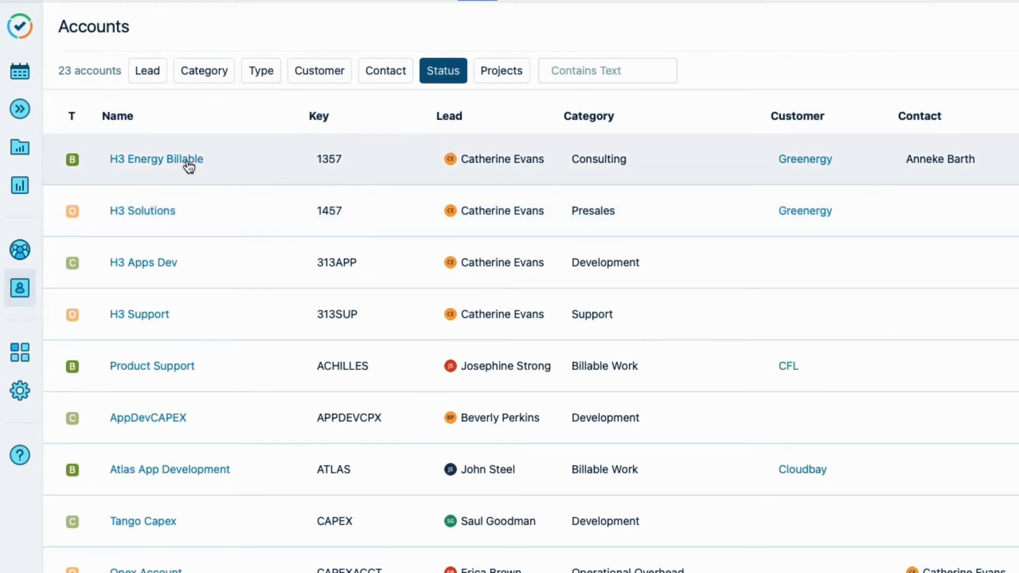
# Open the H3 Energy Billable account's details to see its linked projects
pyautogui.click(156, 159)
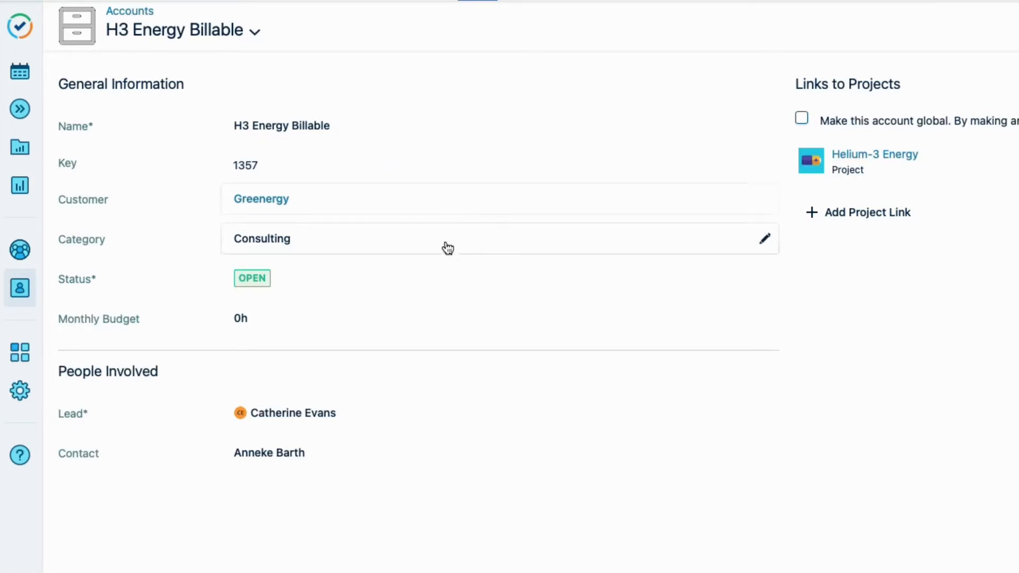
pyautogui.moveTo(537, 390)
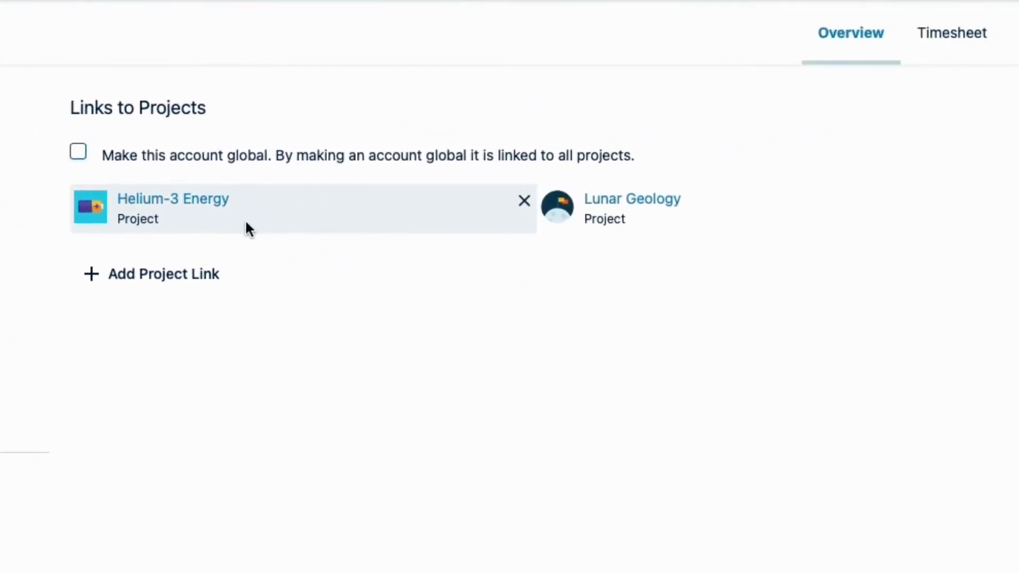
pyautogui.moveTo(530, 231)
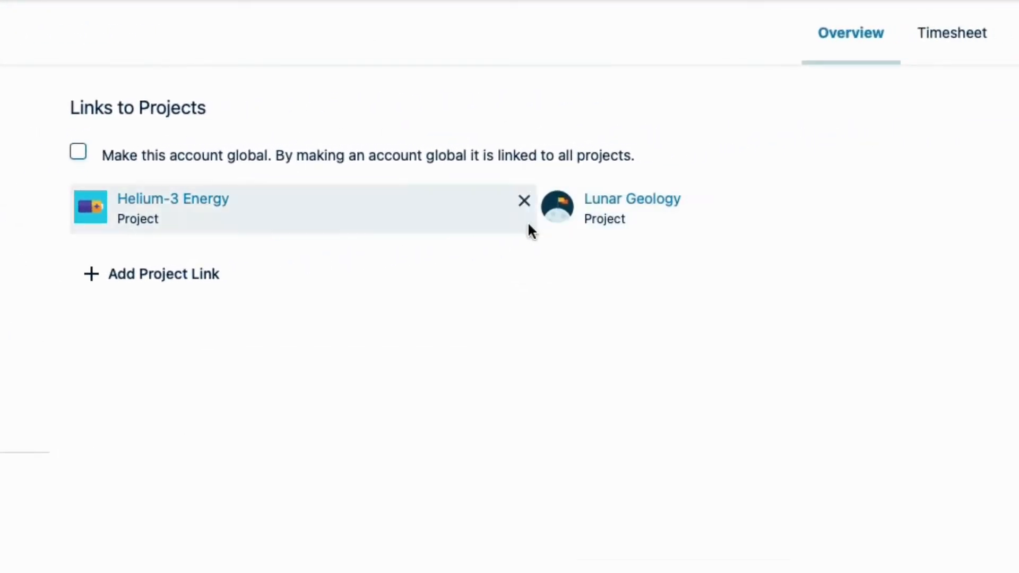
pyautogui.moveTo(168, 286)
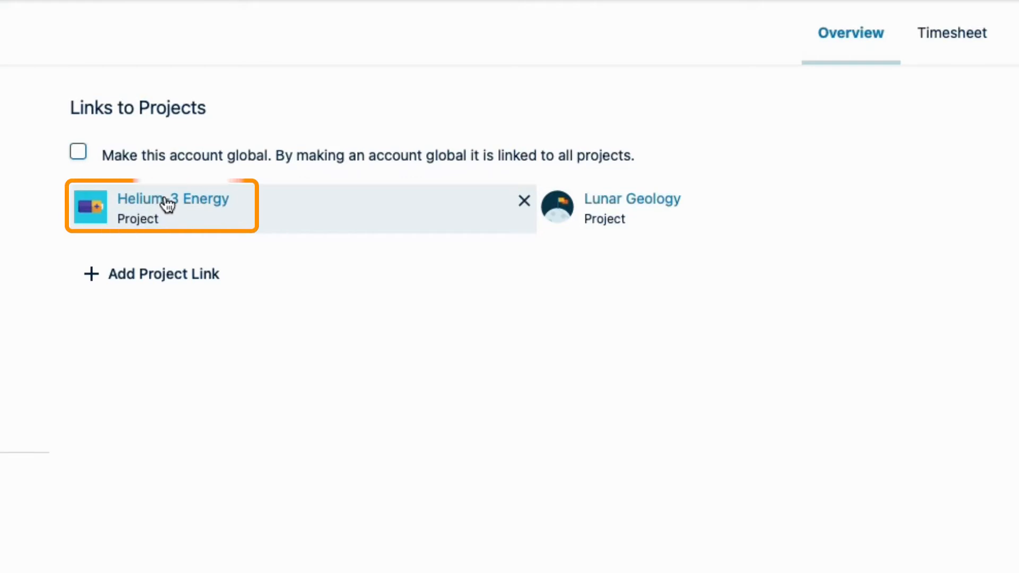
# Open the Helium-3 Energy project's settings and go to Apps > Accounts
pyautogui.click(162, 207)
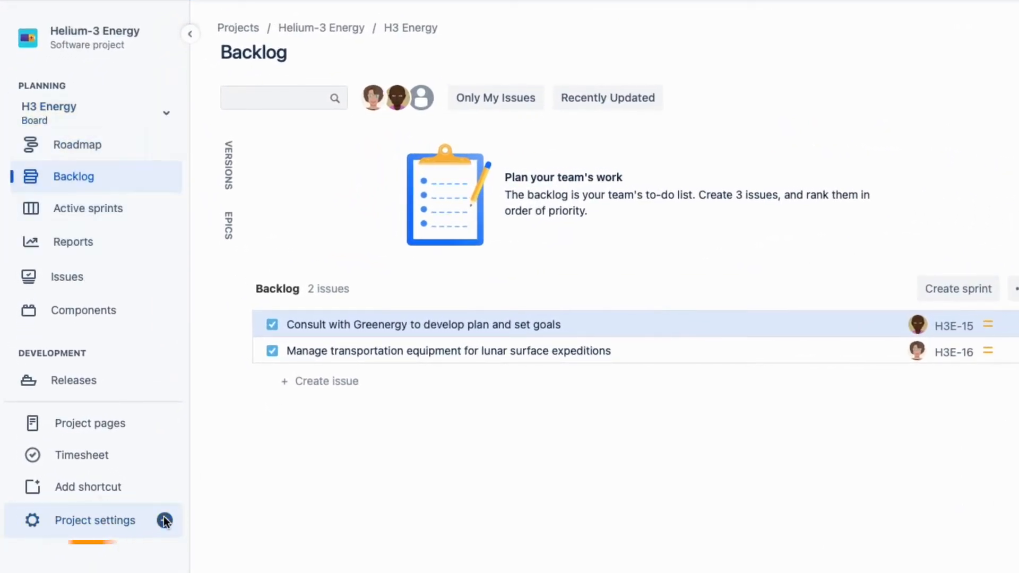
pyautogui.click(95, 520)
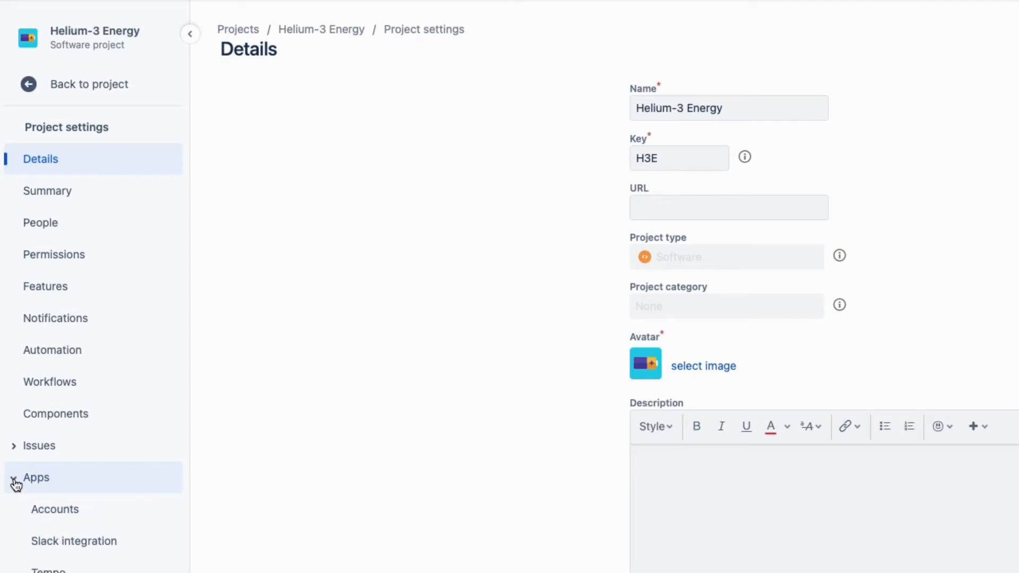
pyautogui.click(36, 478)
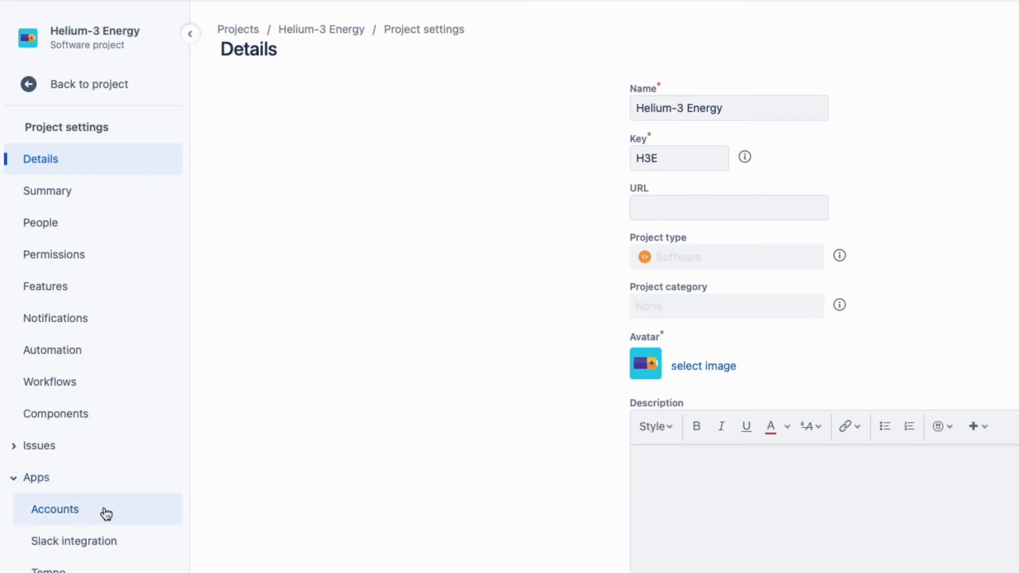
pyautogui.click(55, 509)
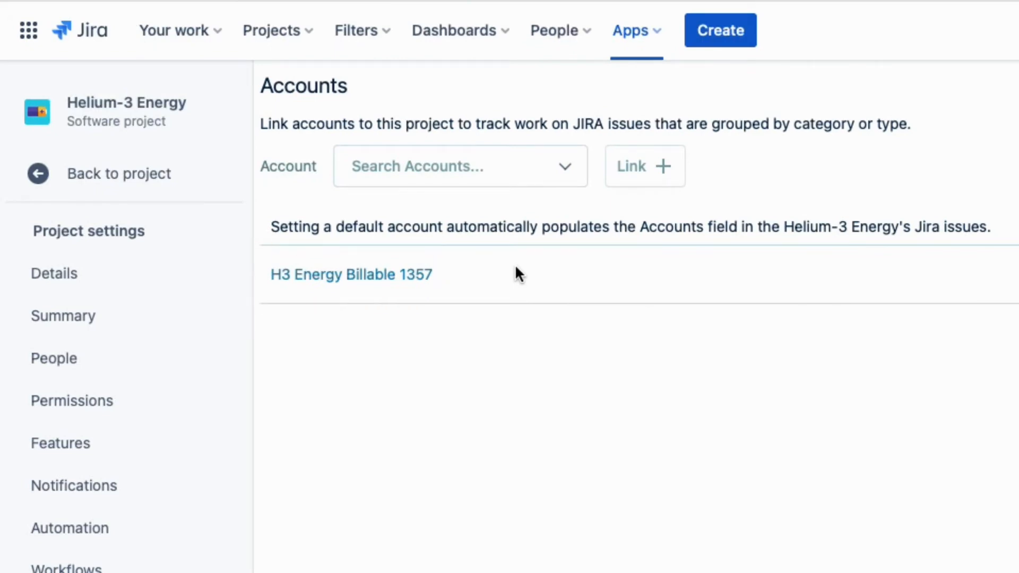
# Link the Machine Maintenance account and make H3 Energy Billable the project default
pyautogui.click(460, 165)
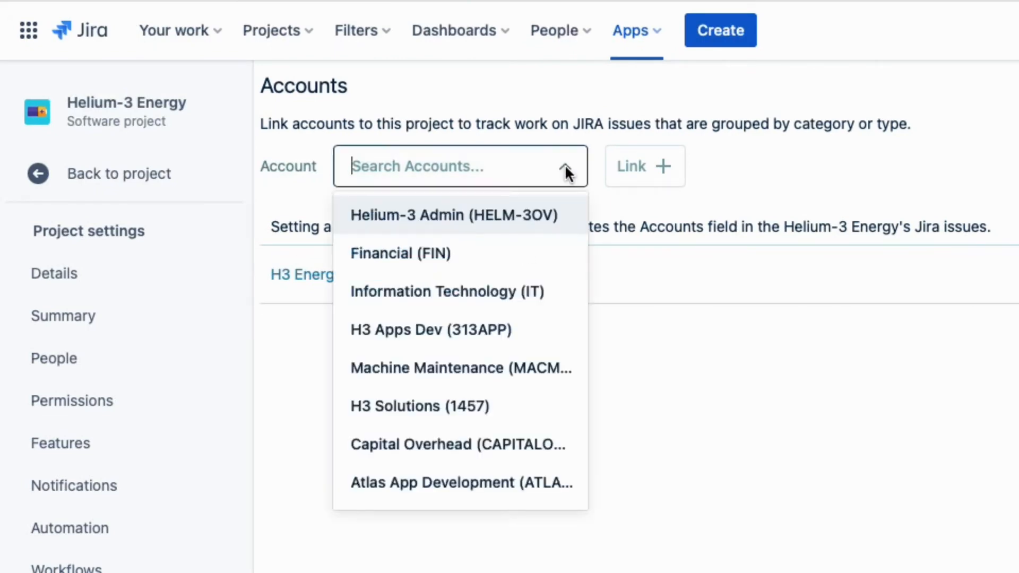
pyautogui.click(461, 368)
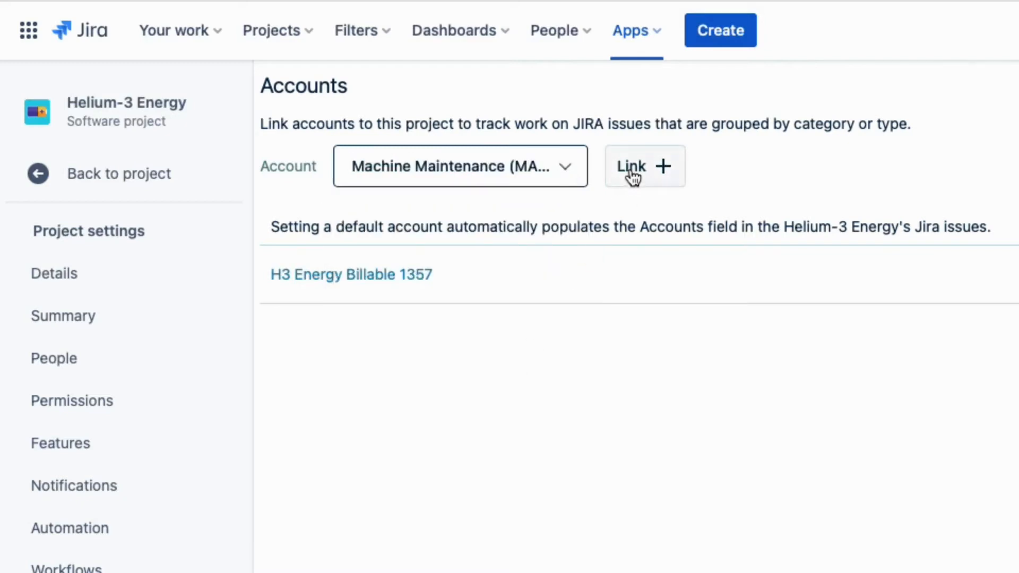
pyautogui.click(644, 165)
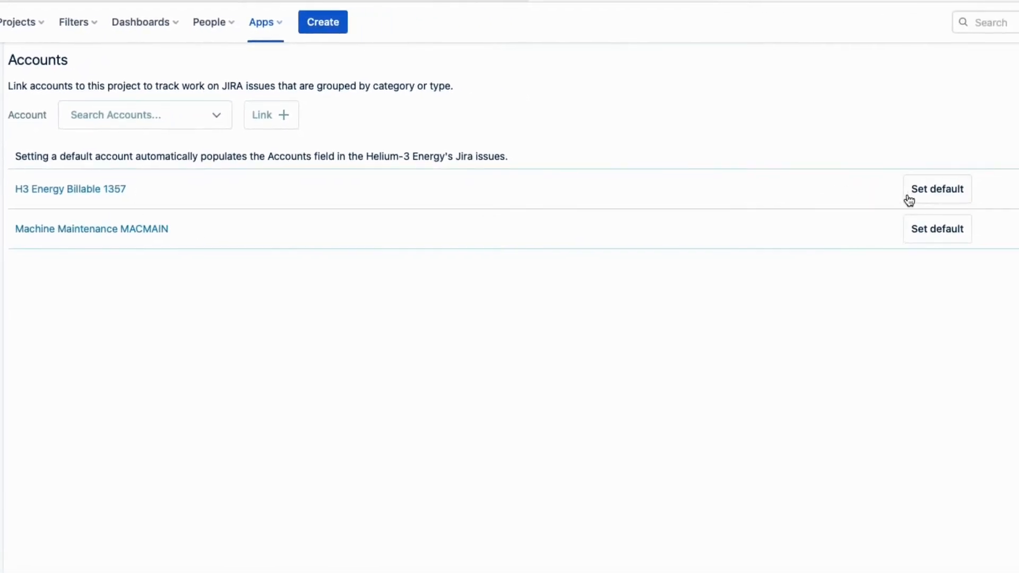
pyautogui.click(937, 189)
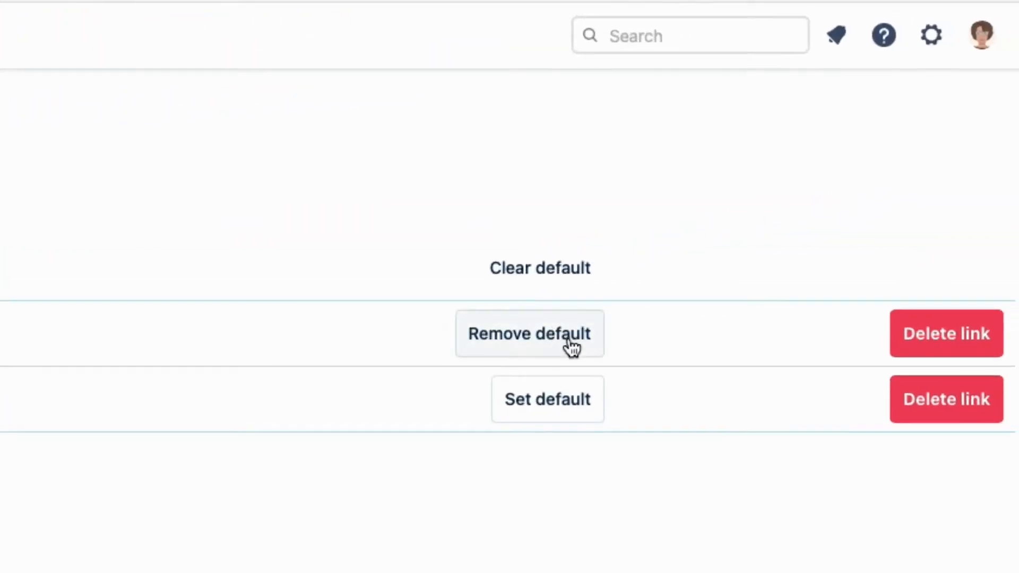
pyautogui.moveTo(540, 351)
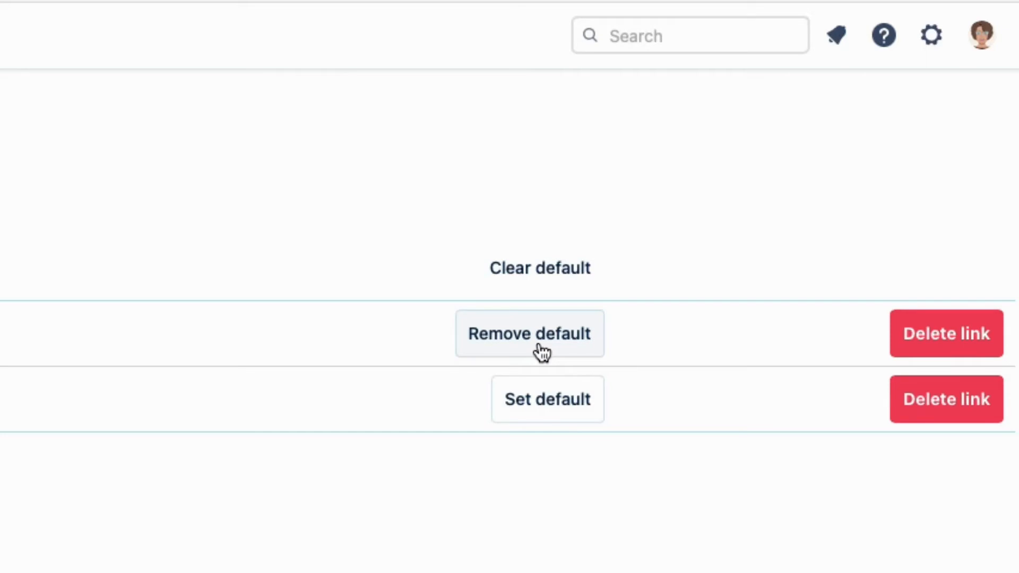
pyautogui.click(530, 333)
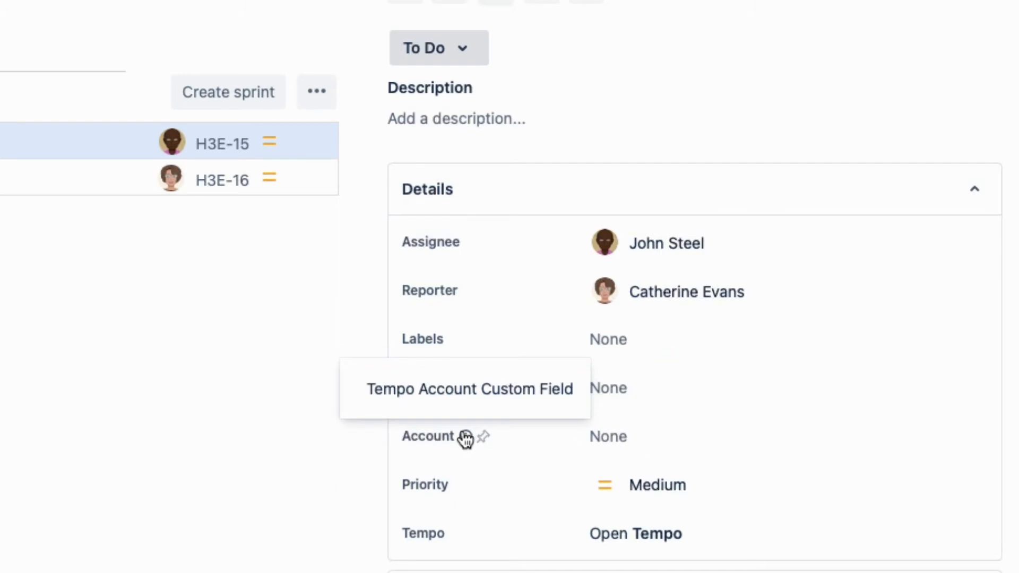
pyautogui.moveTo(472, 436)
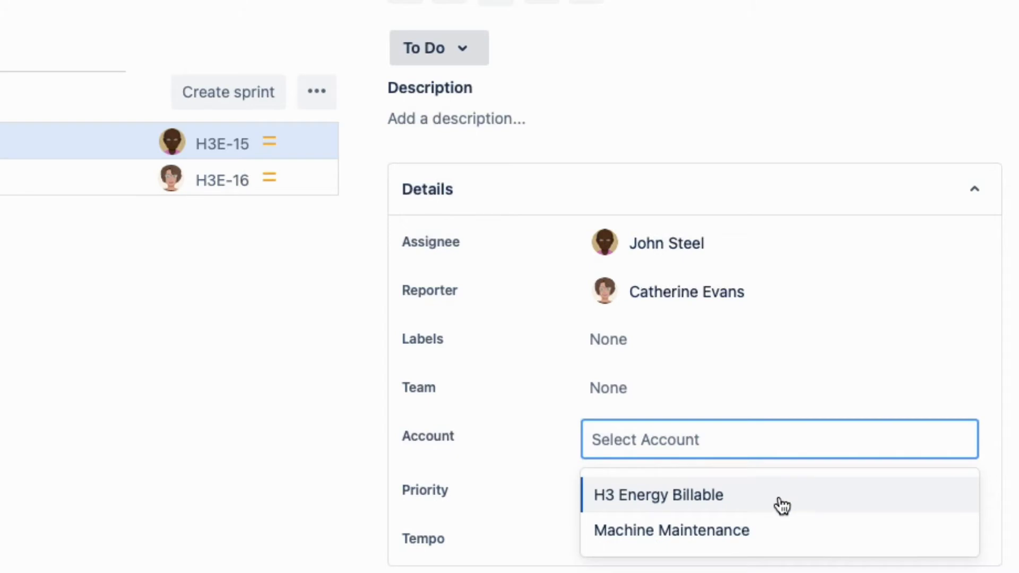
# Set issue H3E-15's Account field to H3 Energy Billable
pyautogui.click(658, 495)
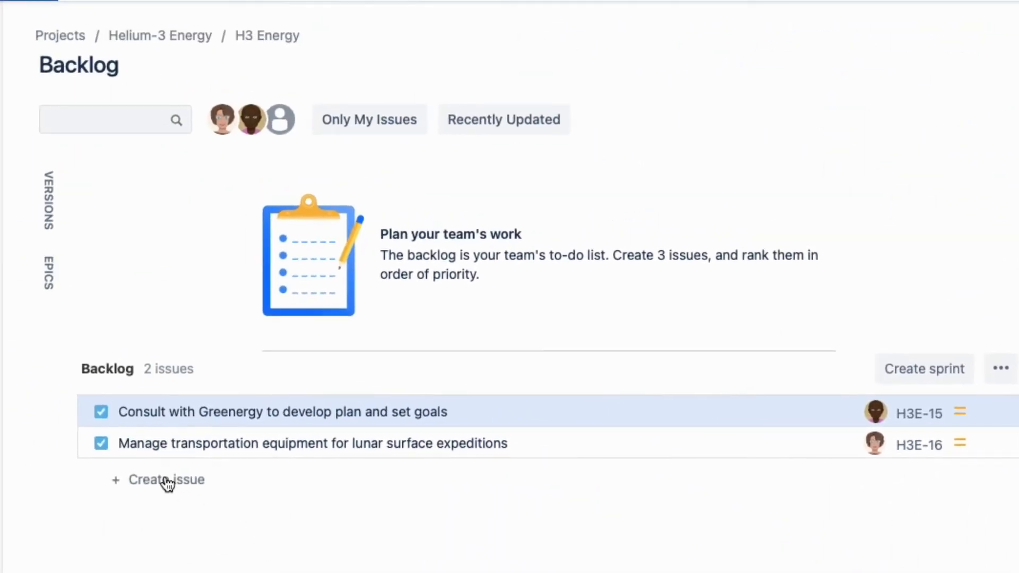
# Create the issue 'Schedule lunar surface expeditions' and add Tempo time tracking to it
pyautogui.write('Schedule lunar surface expeditions')
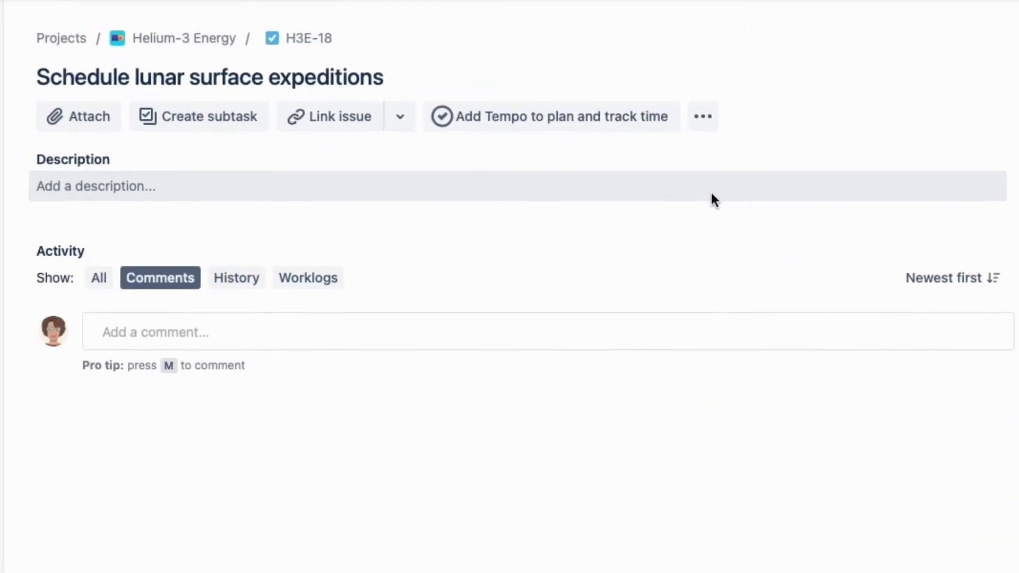
pyautogui.click(552, 117)
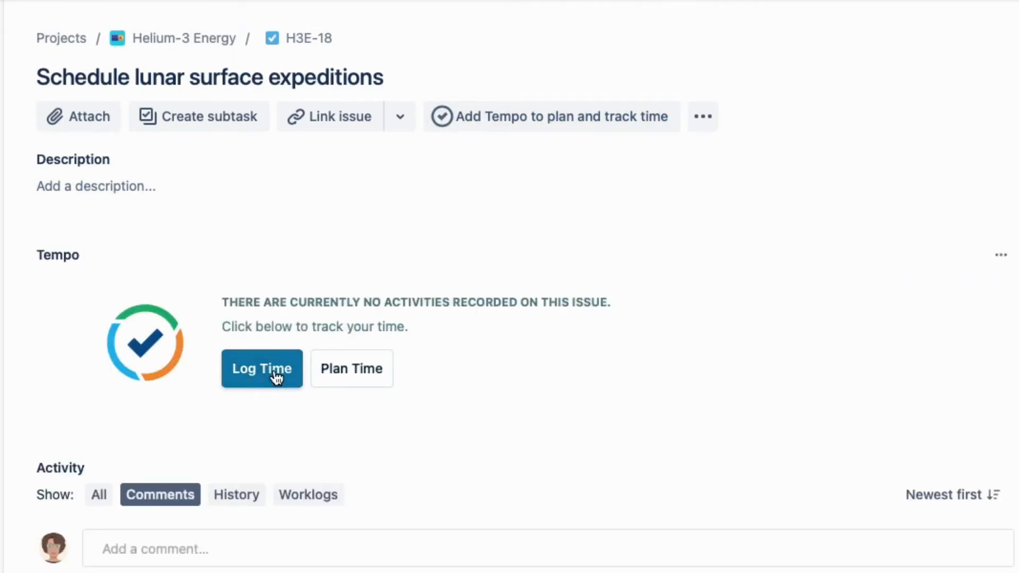
# Log 4h on H3E-18 with the description 'Setting up schedule'
pyautogui.click(261, 369)
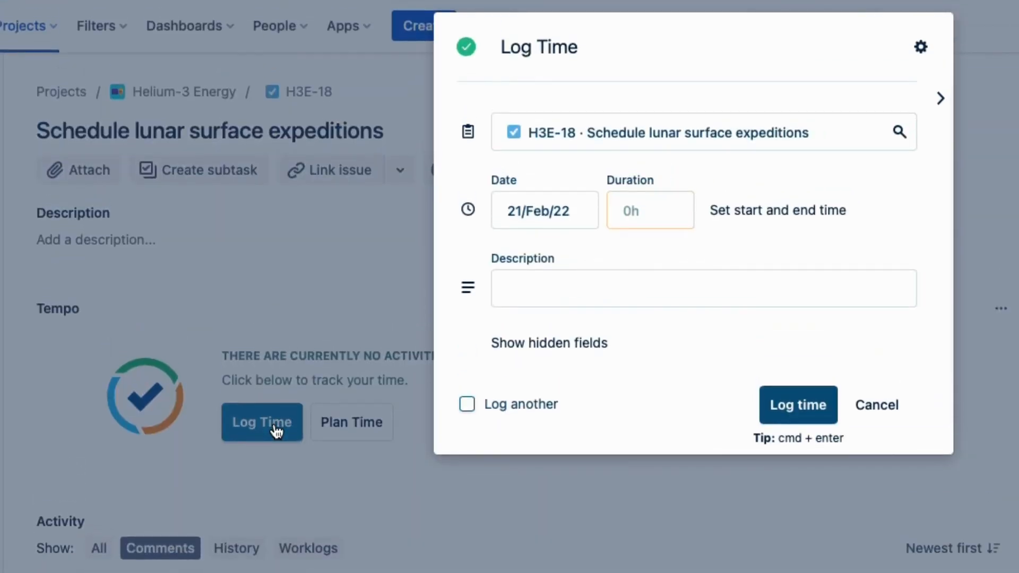
pyautogui.click(650, 211)
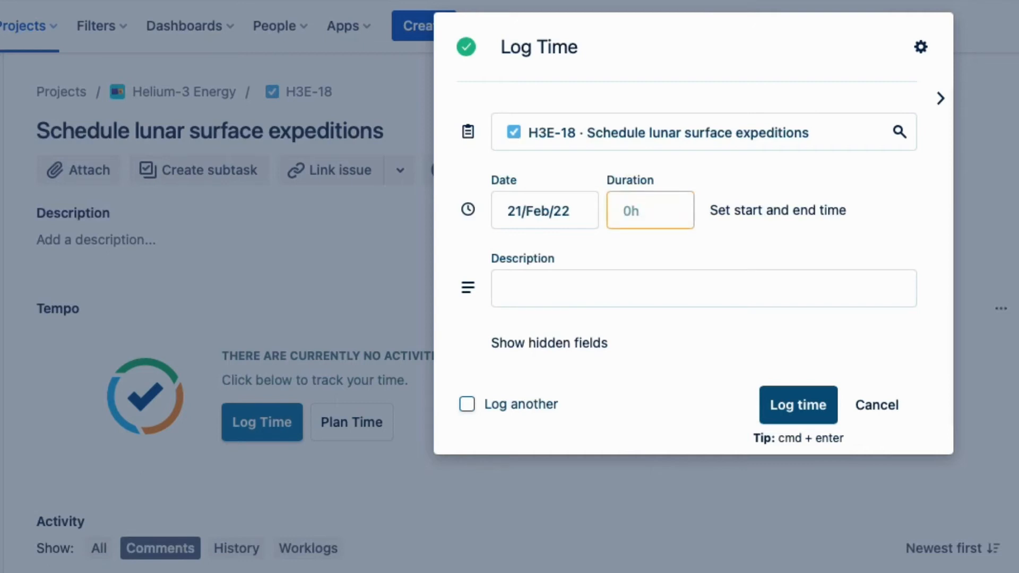
pyautogui.write('4h')
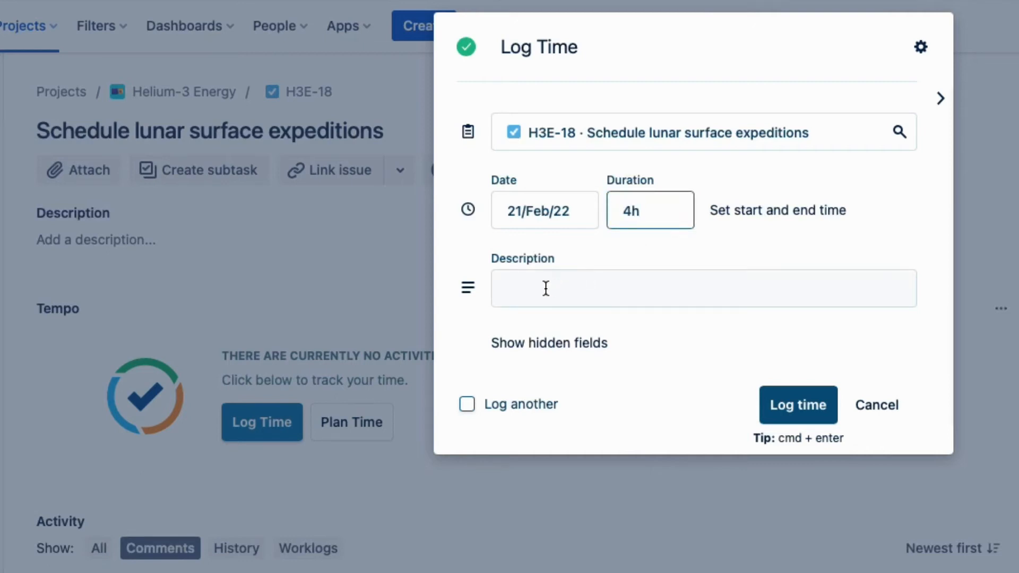
pyautogui.write('Setting up sched')
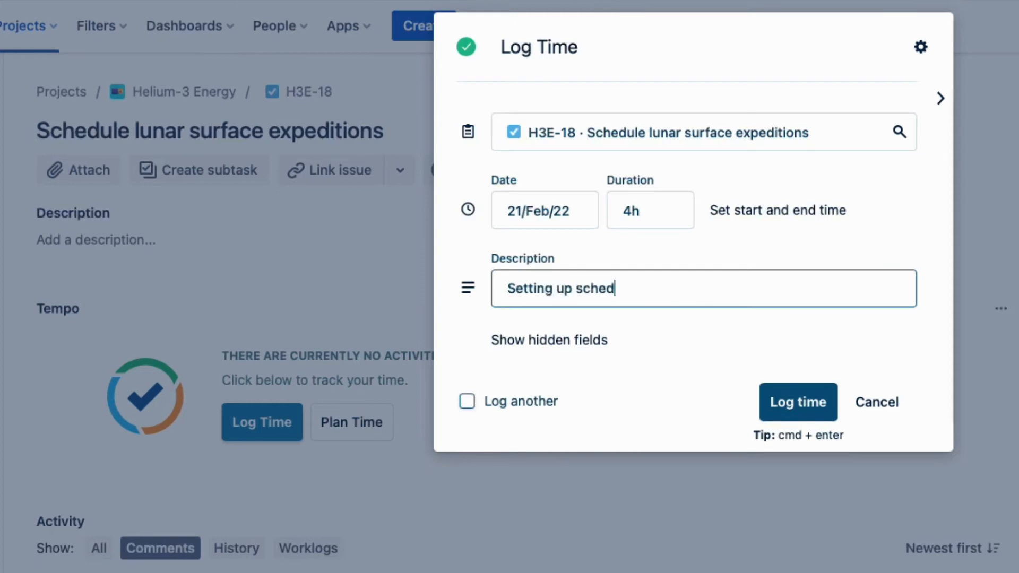
pyautogui.write('ule')
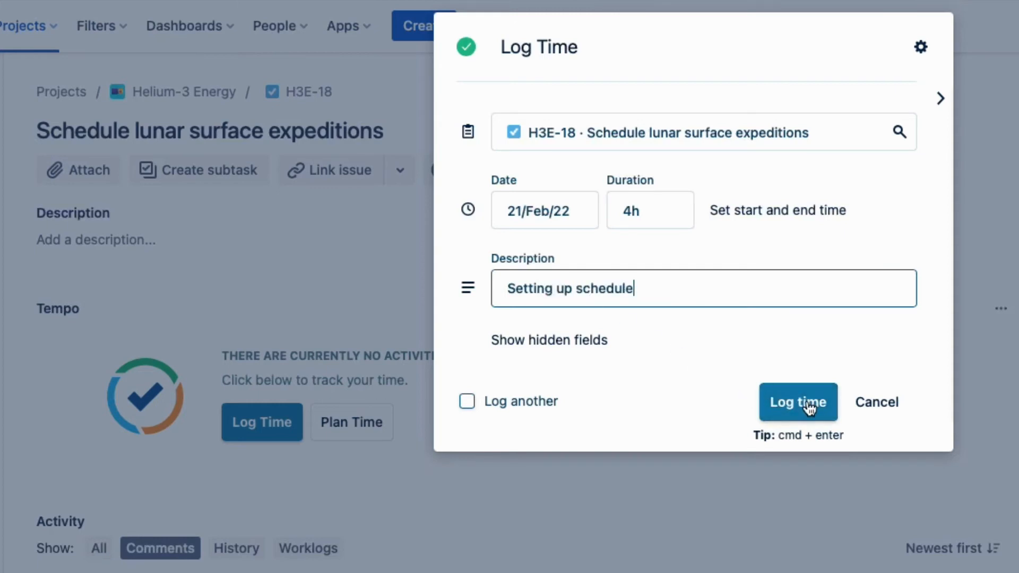
pyautogui.click(798, 402)
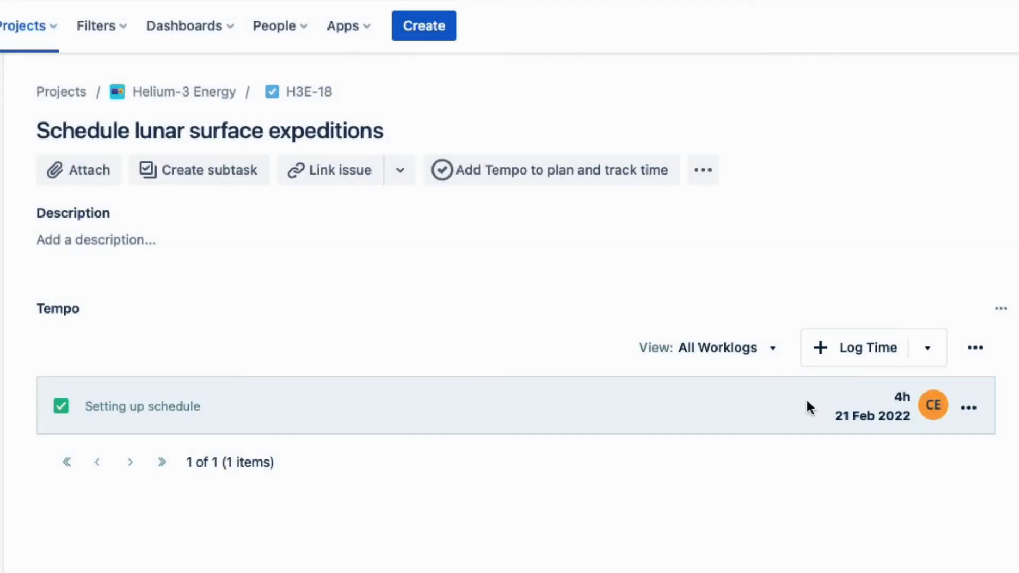
pyautogui.moveTo(806, 423)
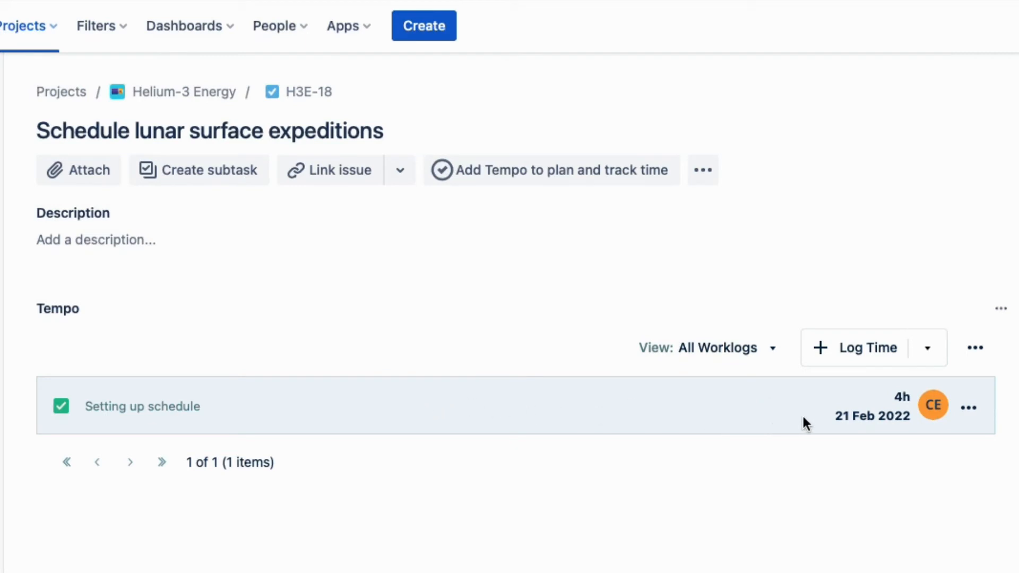
pyautogui.moveTo(812, 423)
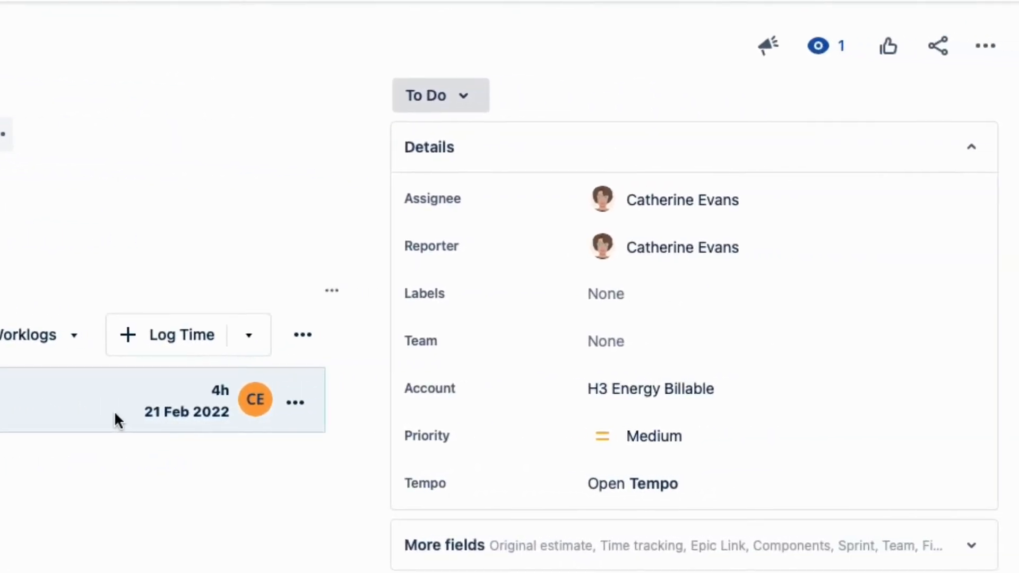
pyautogui.click(650, 389)
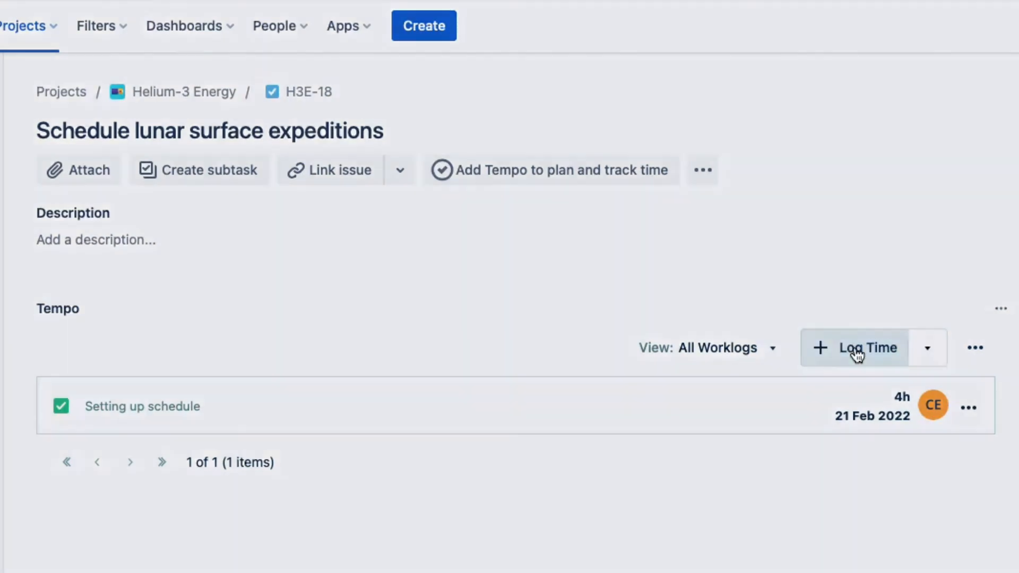
# Log 3h of 'Other stuff' for a different user, charged to Machine Maintenance
pyautogui.click(870, 347)
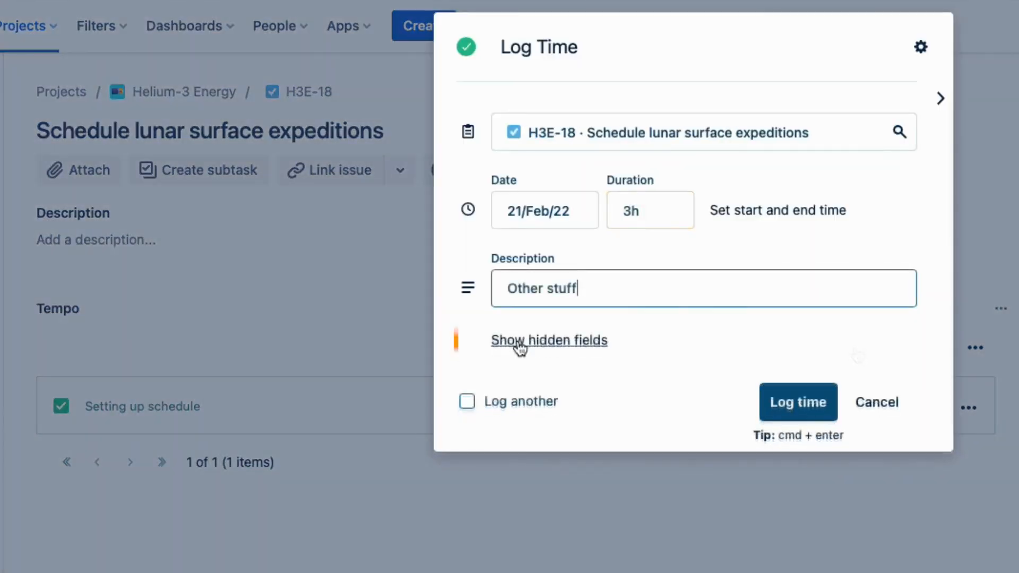
pyautogui.click(549, 339)
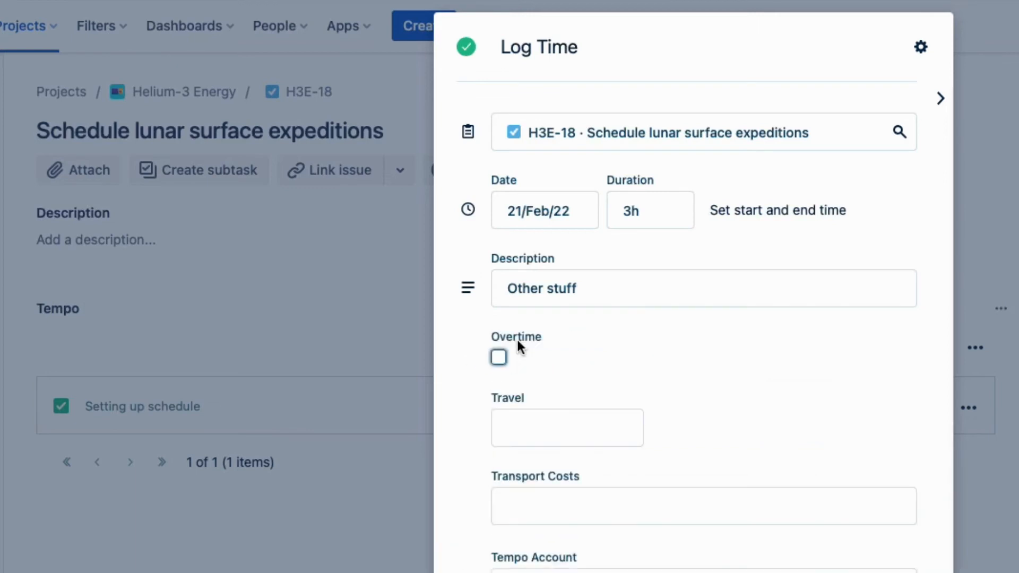
pyautogui.scroll(-3)
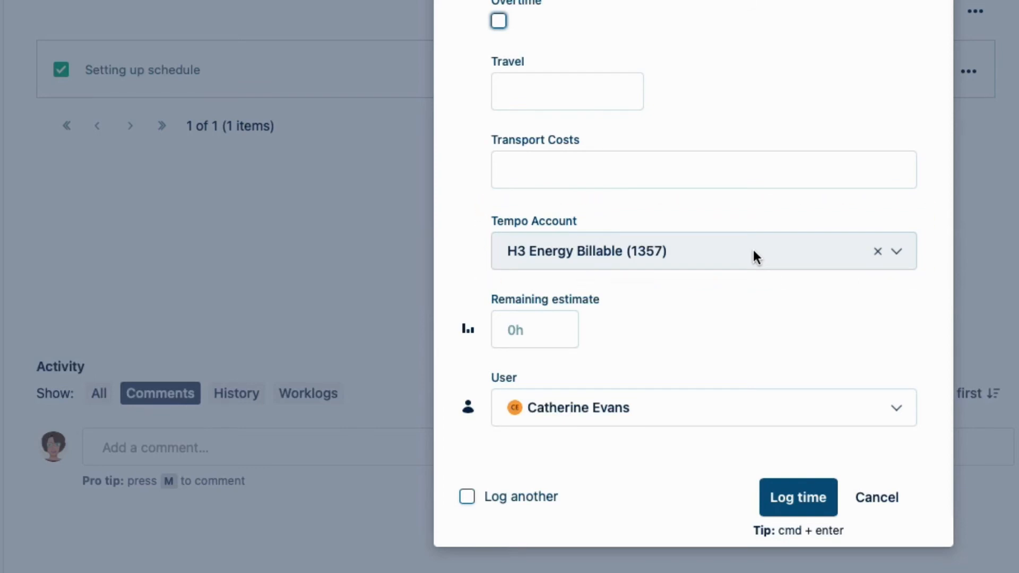
pyautogui.moveTo(900, 259)
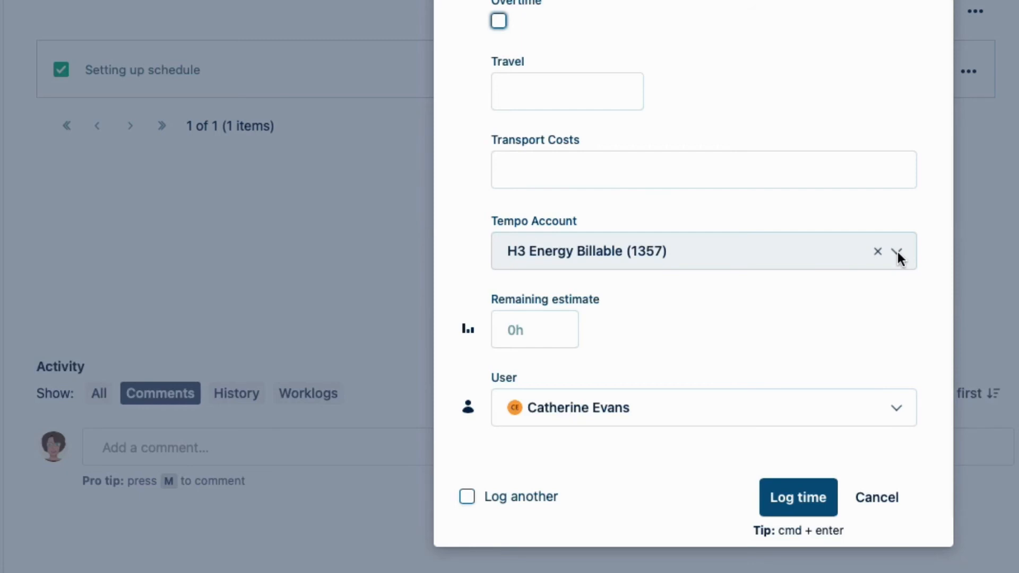
pyautogui.click(898, 251)
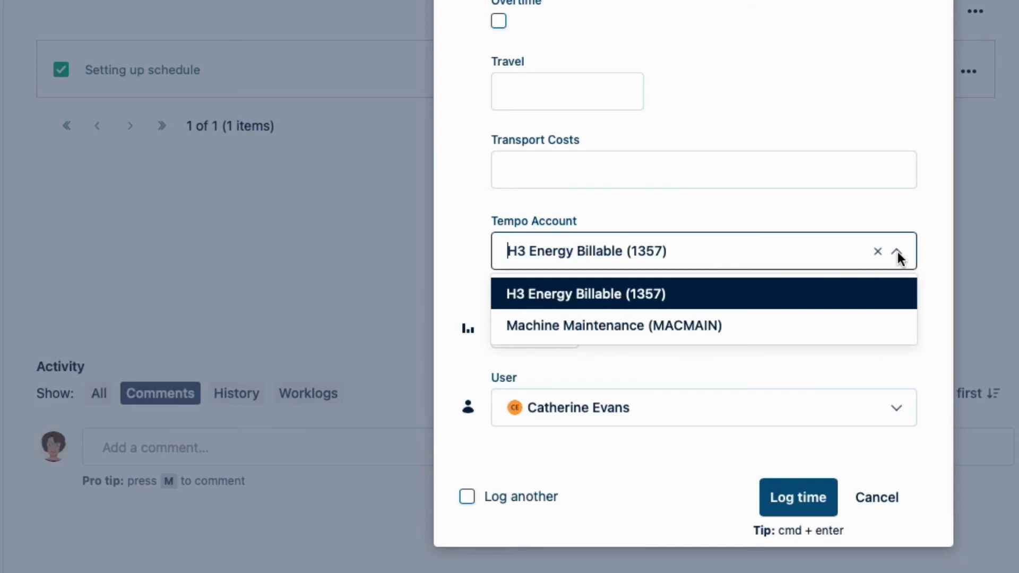
pyautogui.moveTo(809, 335)
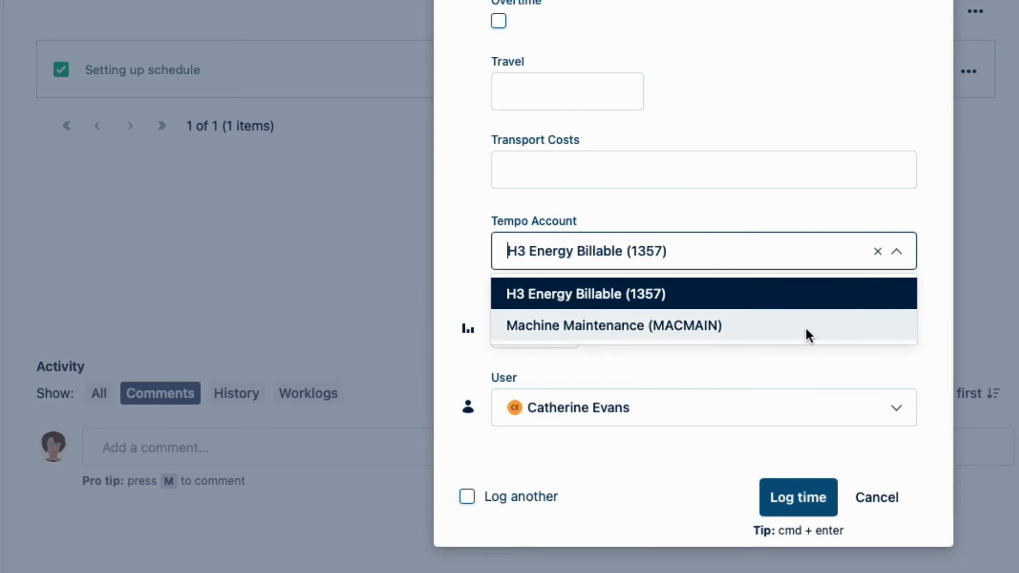
pyautogui.click(614, 325)
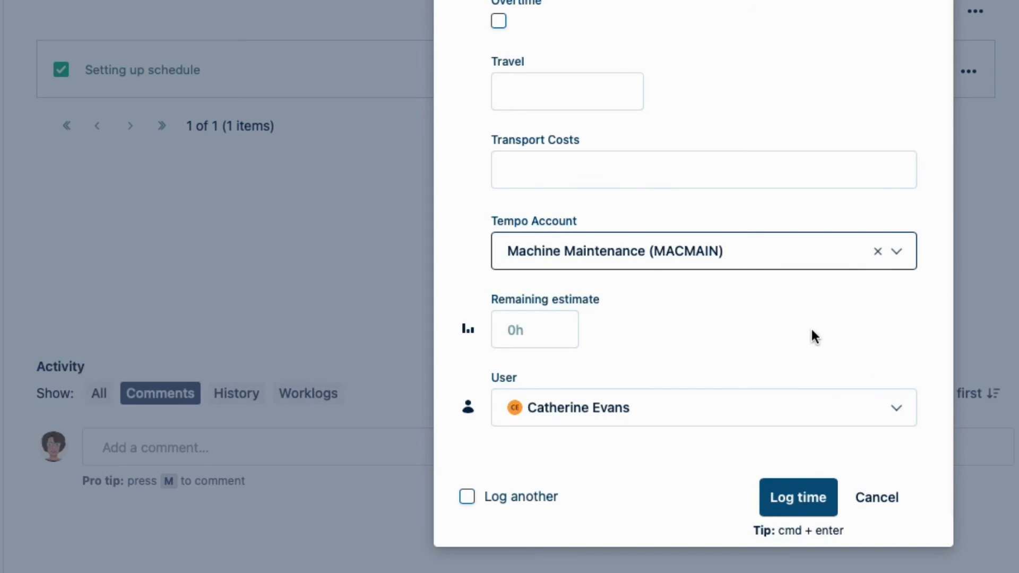
pyautogui.click(703, 408)
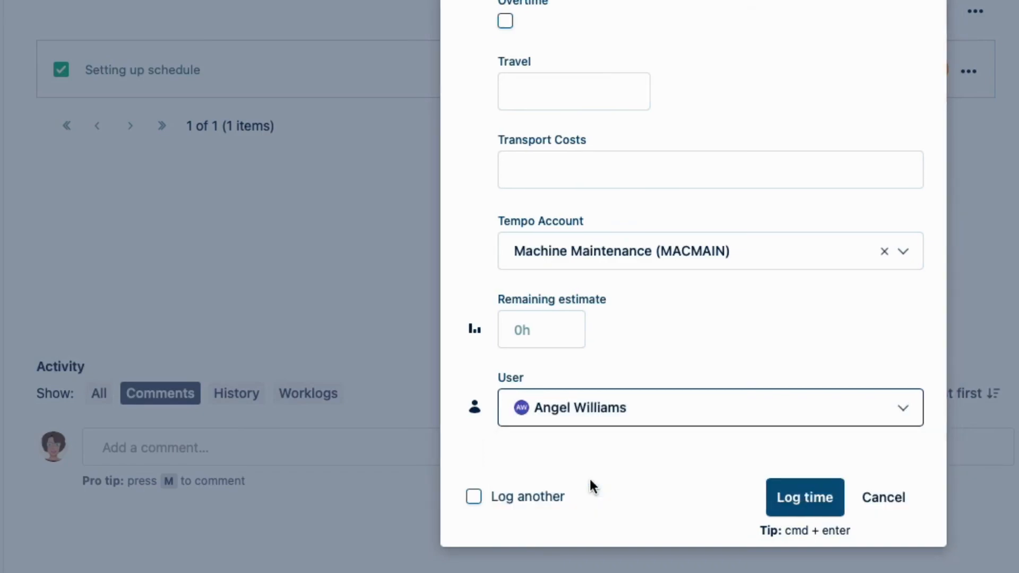
pyautogui.click(804, 497)
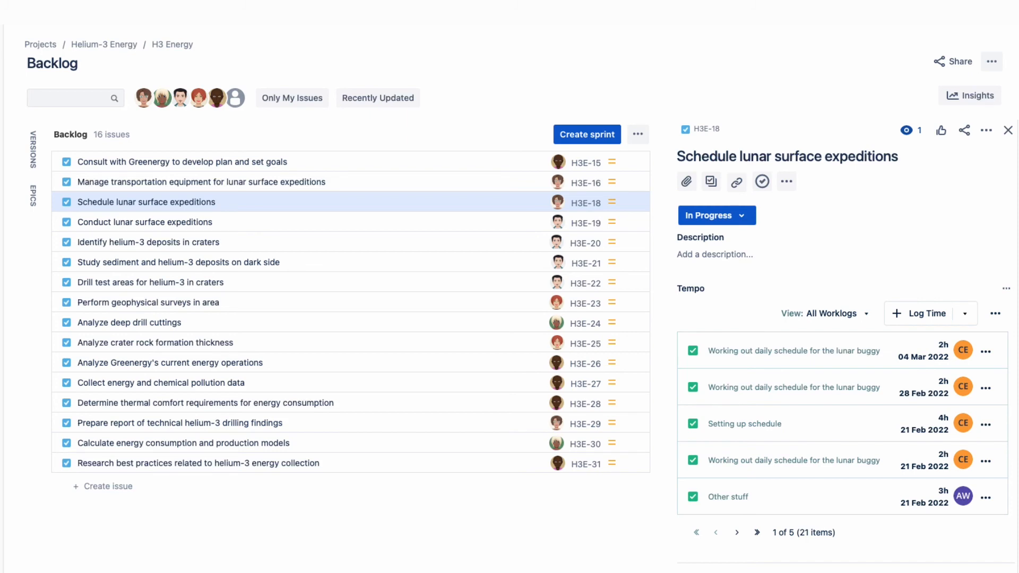
# Go from the backlog to the Tempo Accounts list
pyautogui.click(23, 345)
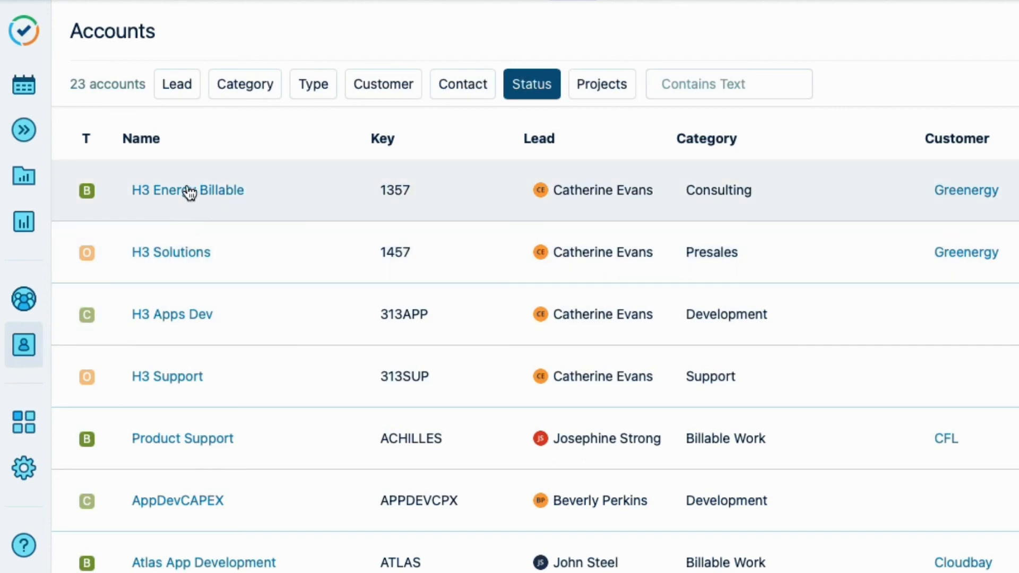
# Open H3 Energy Billable's timesheet, showing 96 hours logged in February 2022
pyautogui.click(188, 190)
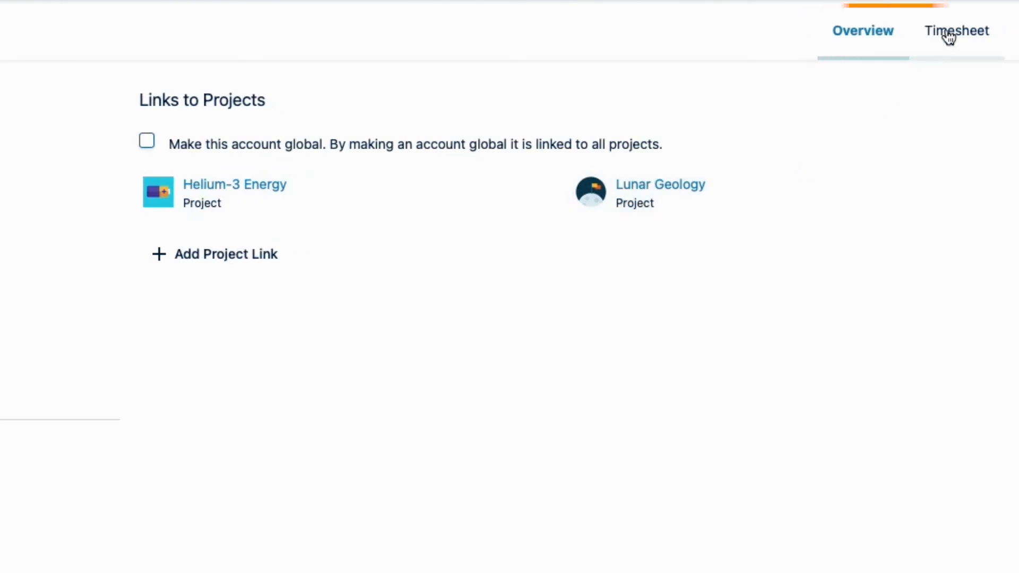
pyautogui.click(956, 31)
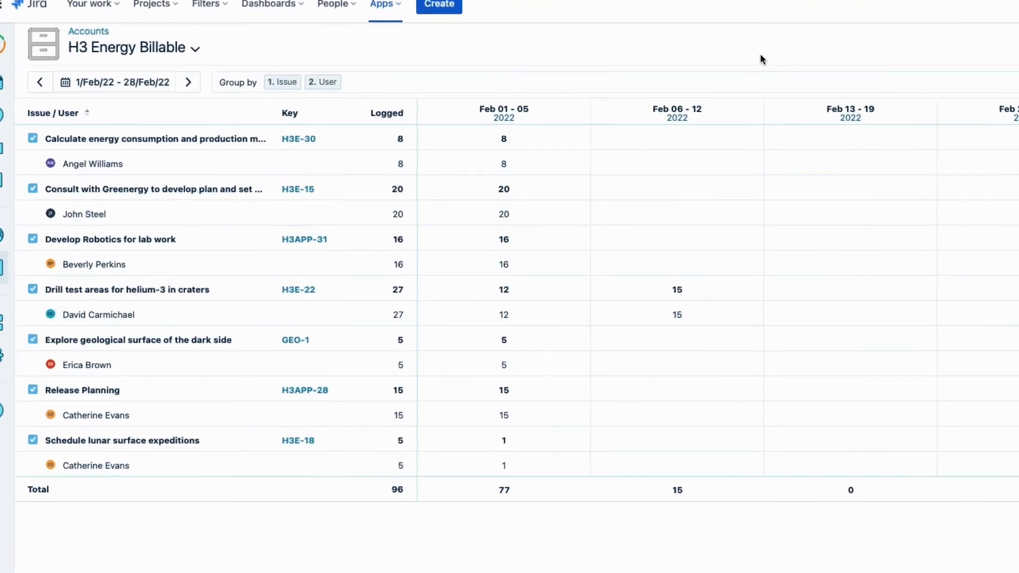
# Move the H3 Energy Billable timesheet back one period to January 2022
pyautogui.scroll(-3)
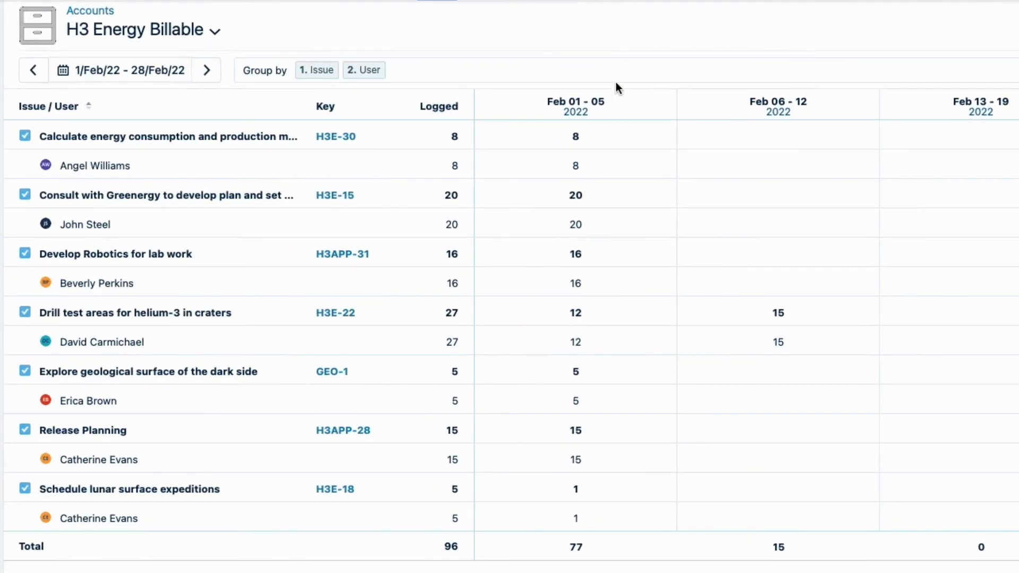
pyautogui.moveTo(455, 37)
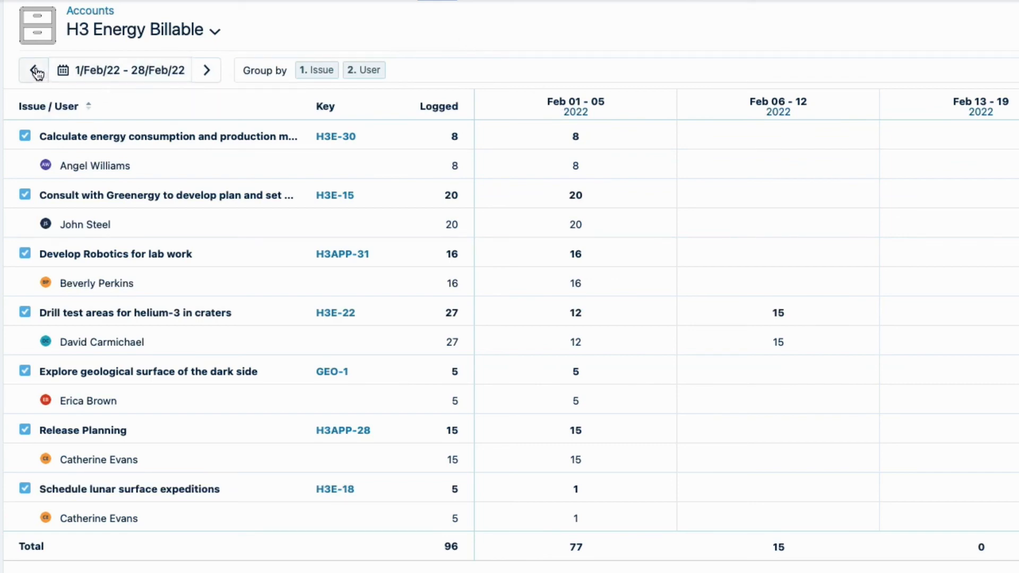
pyautogui.click(33, 70)
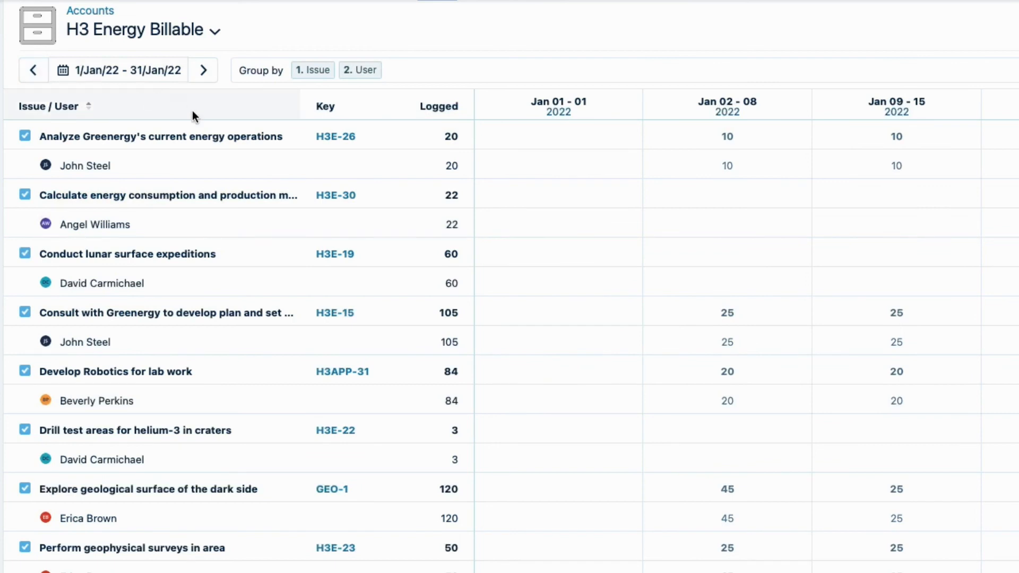
pyautogui.moveTo(205, 165)
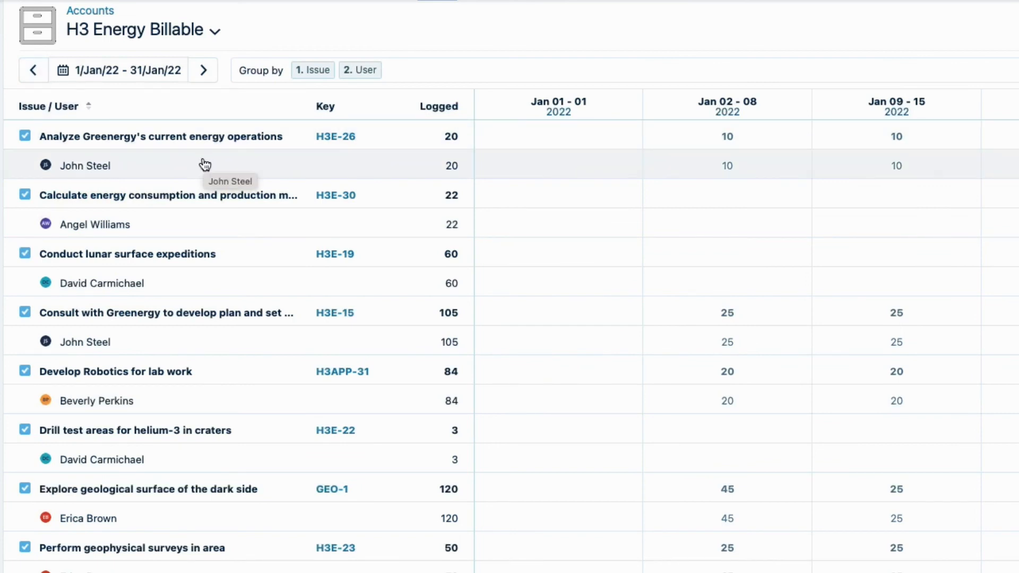